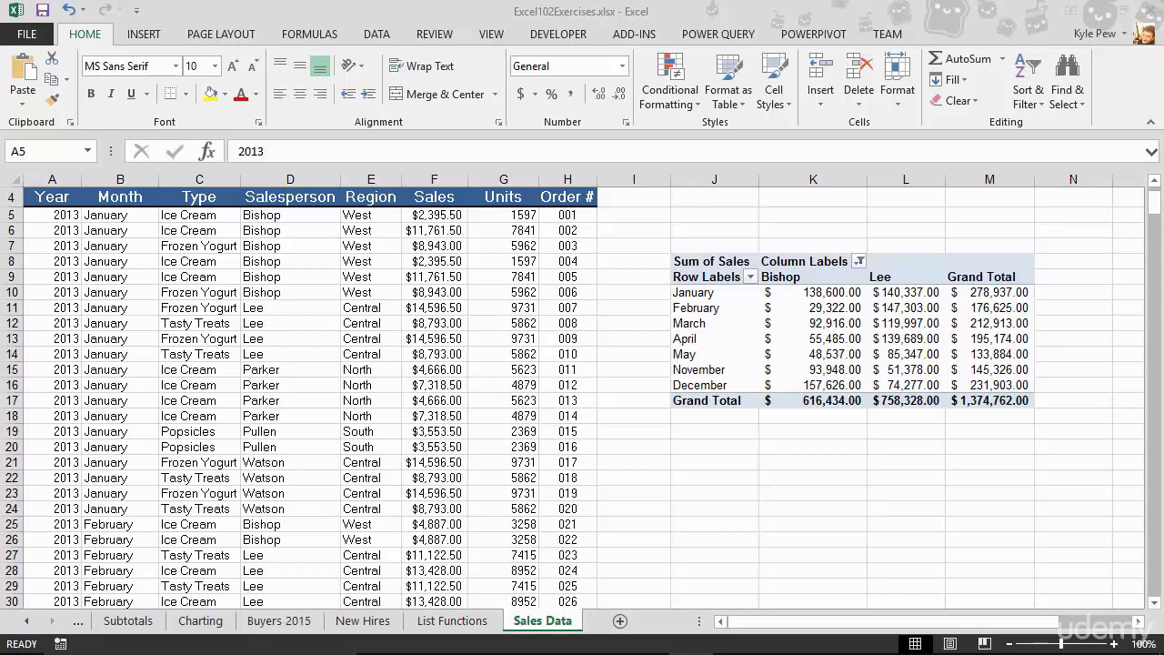
mouse_move(556, 626)
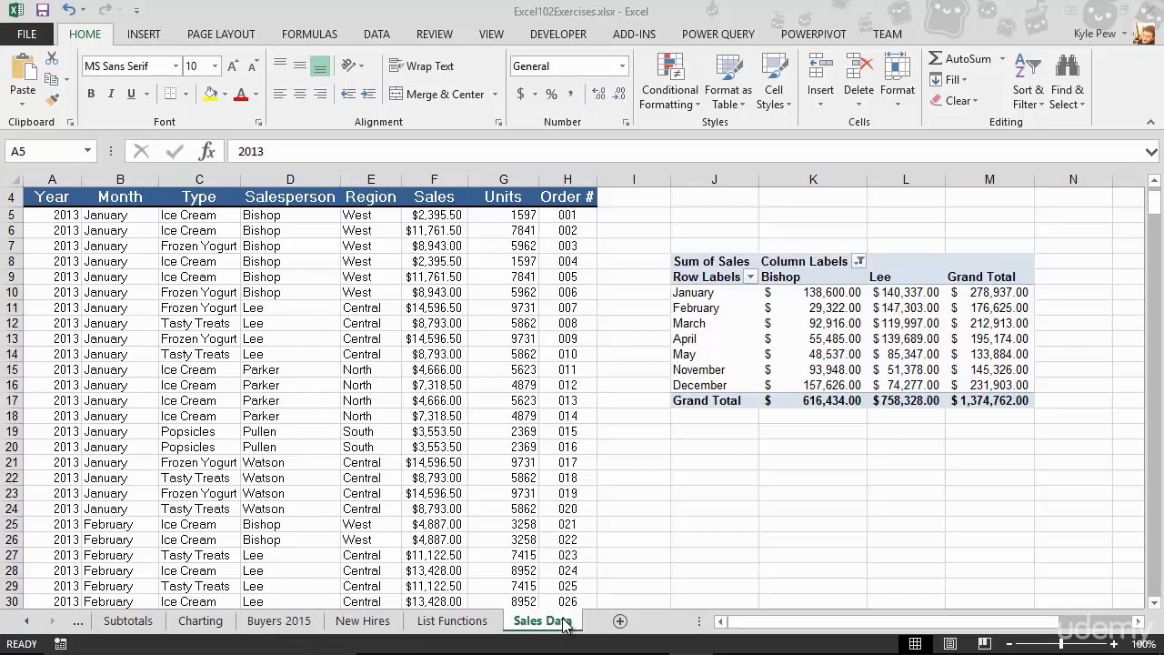
mouse_move(557, 221)
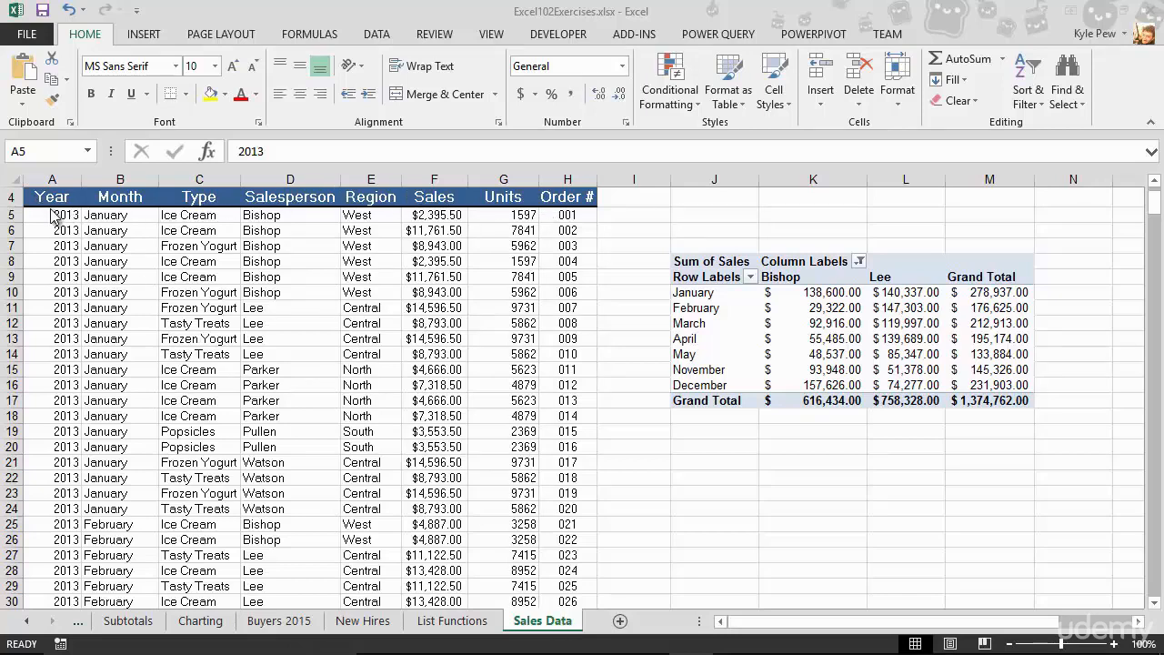
mouse_move(440, 247)
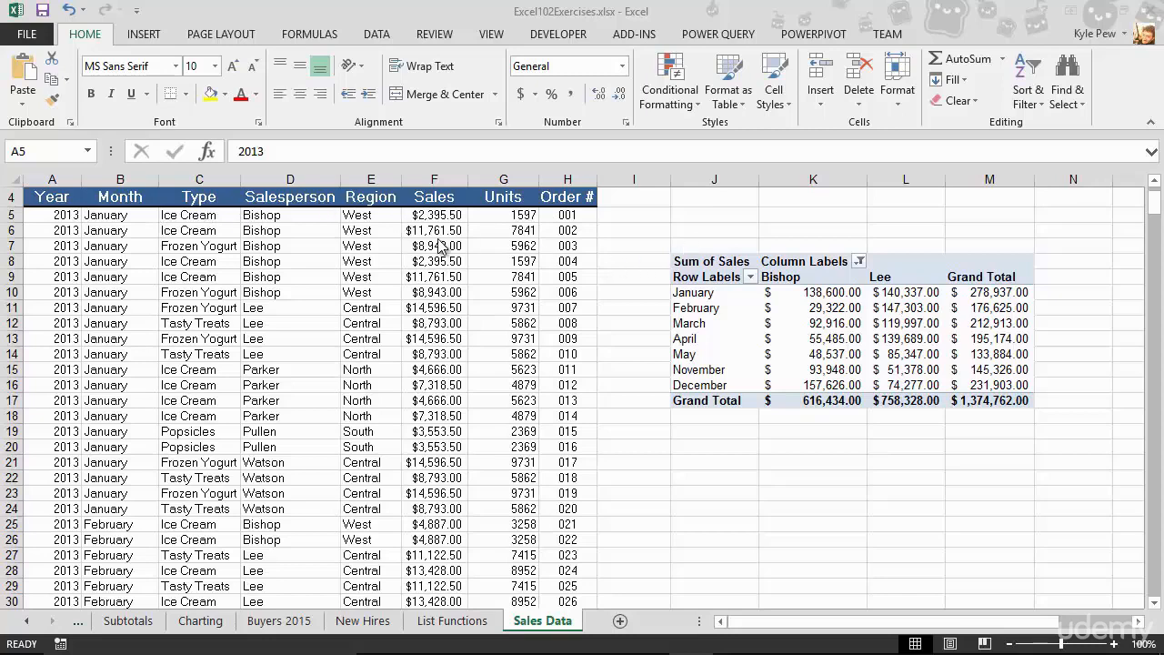
mouse_move(371, 253)
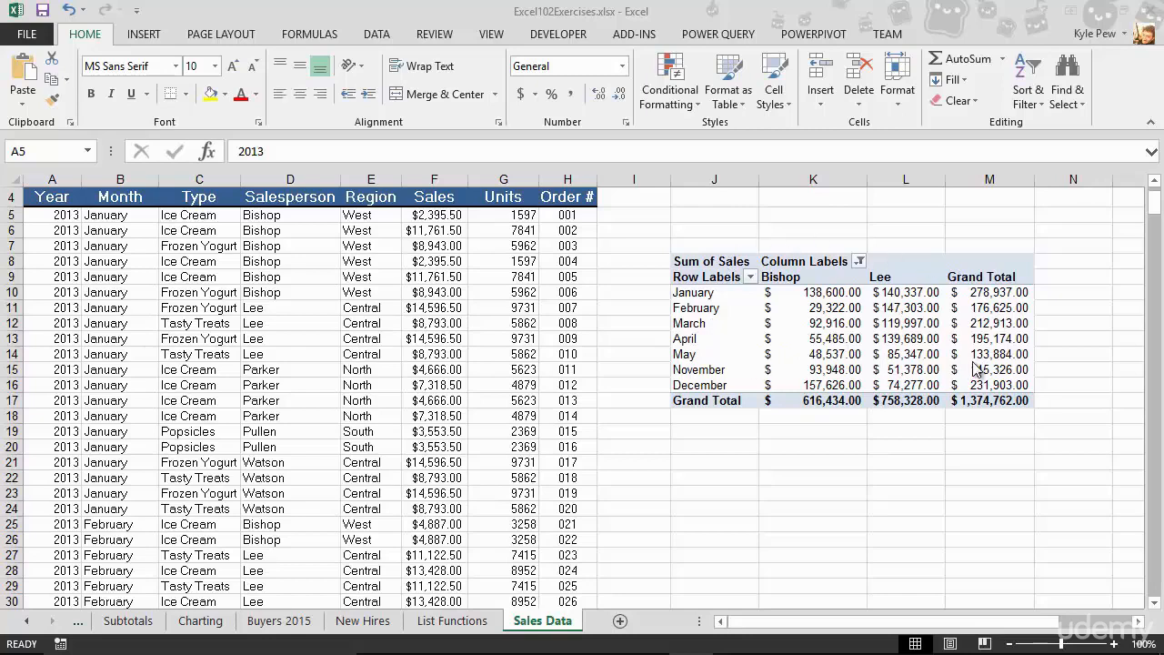
mouse_move(841, 398)
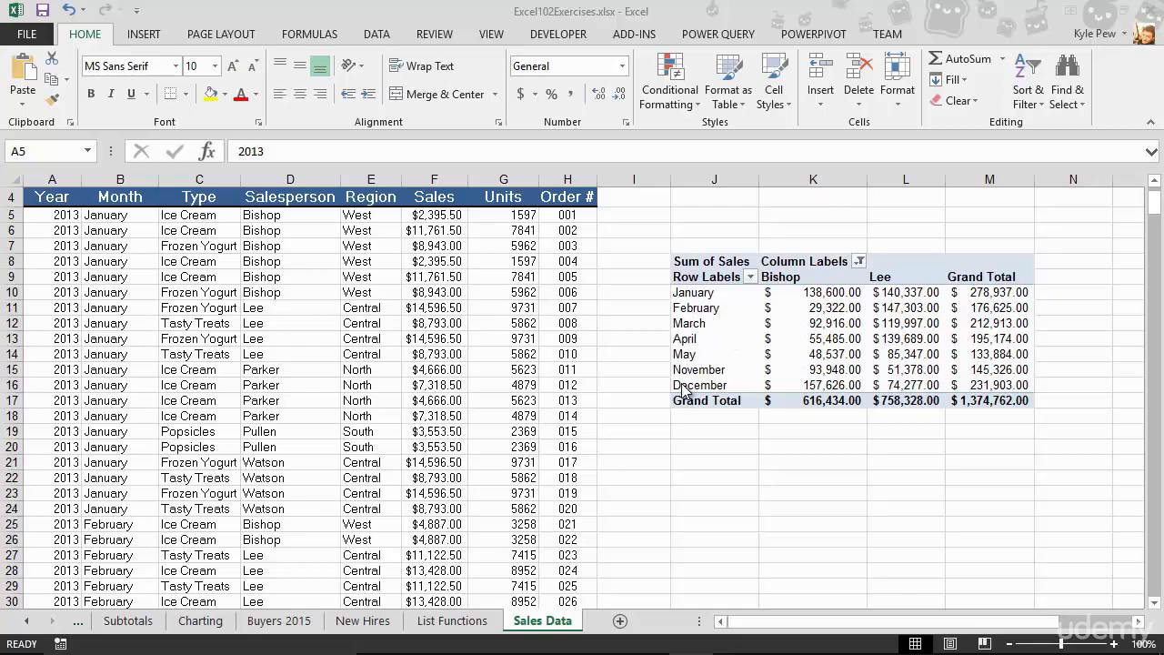
mouse_move(935, 273)
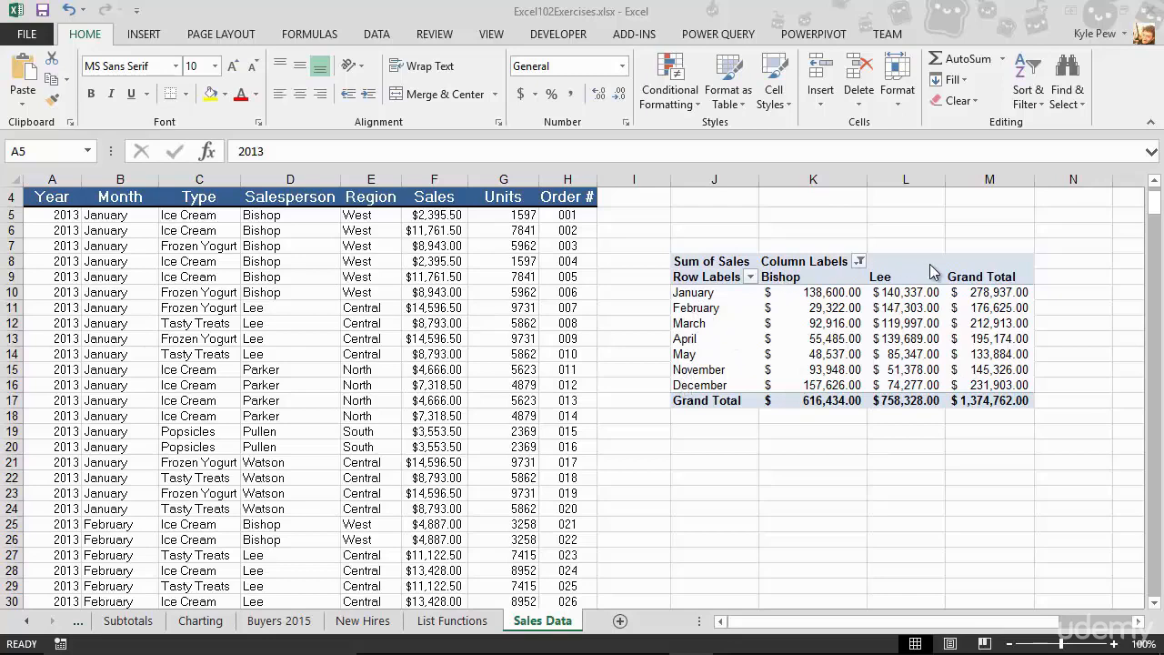
mouse_move(946, 314)
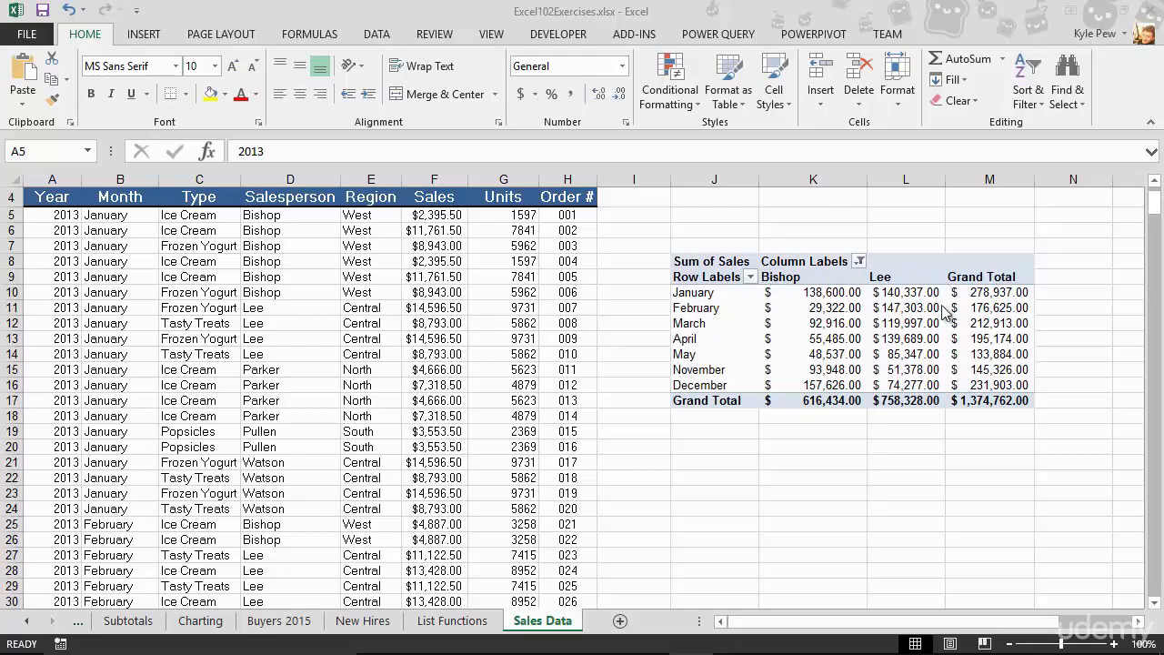
mouse_move(932, 355)
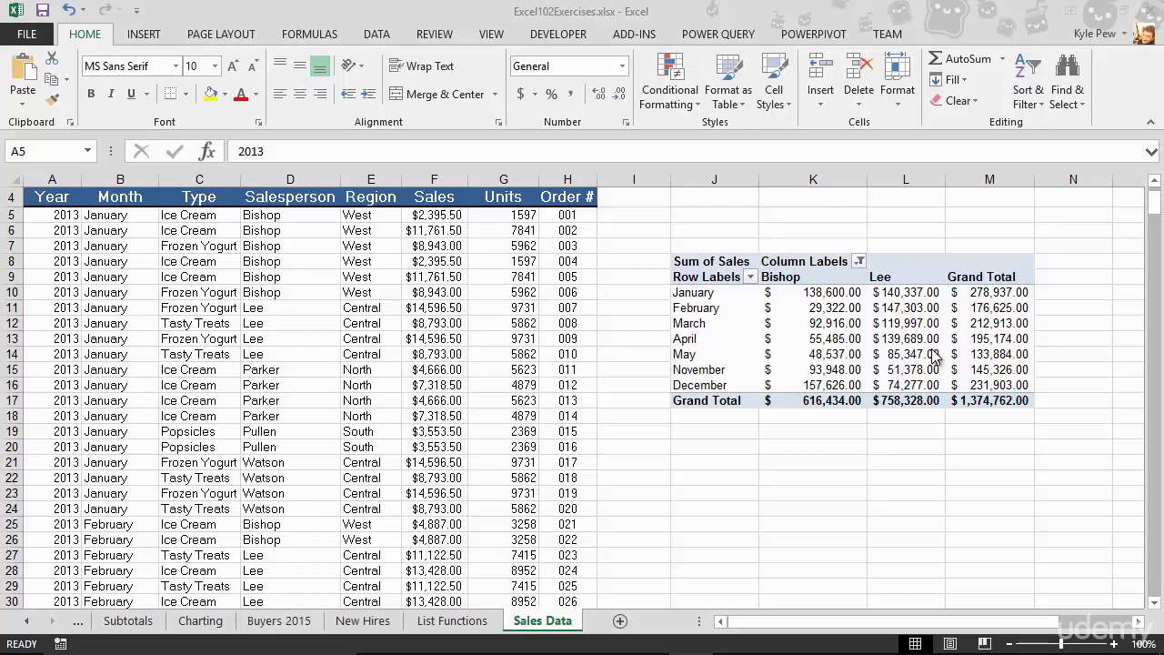
mouse_move(757, 252)
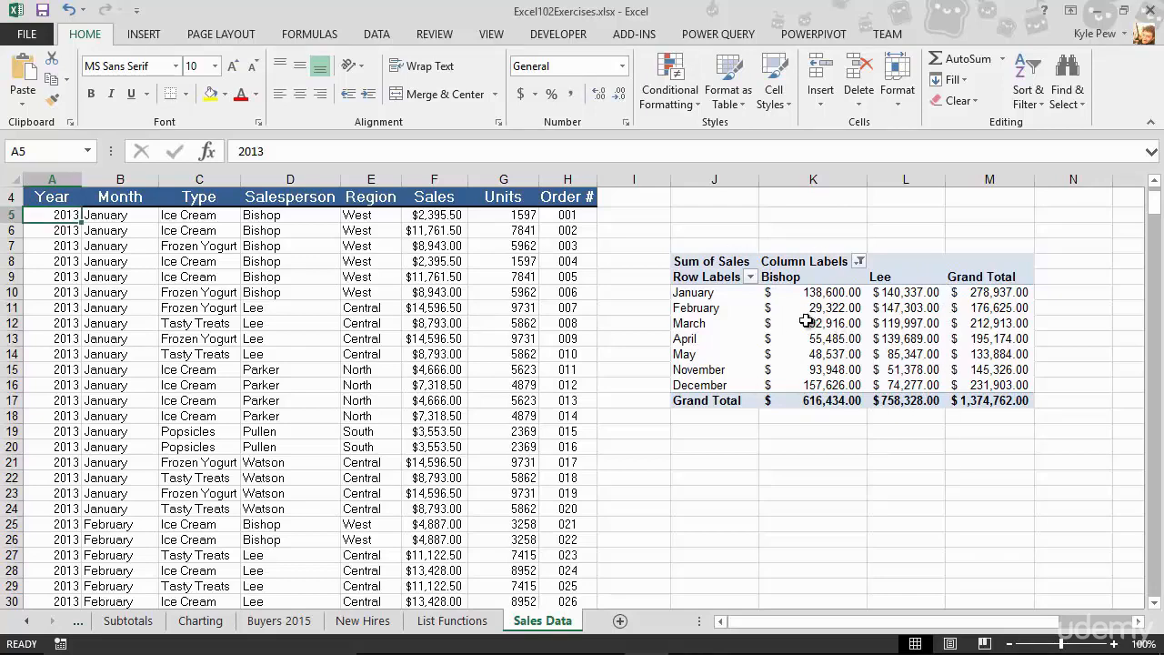
mouse_move(250, 302)
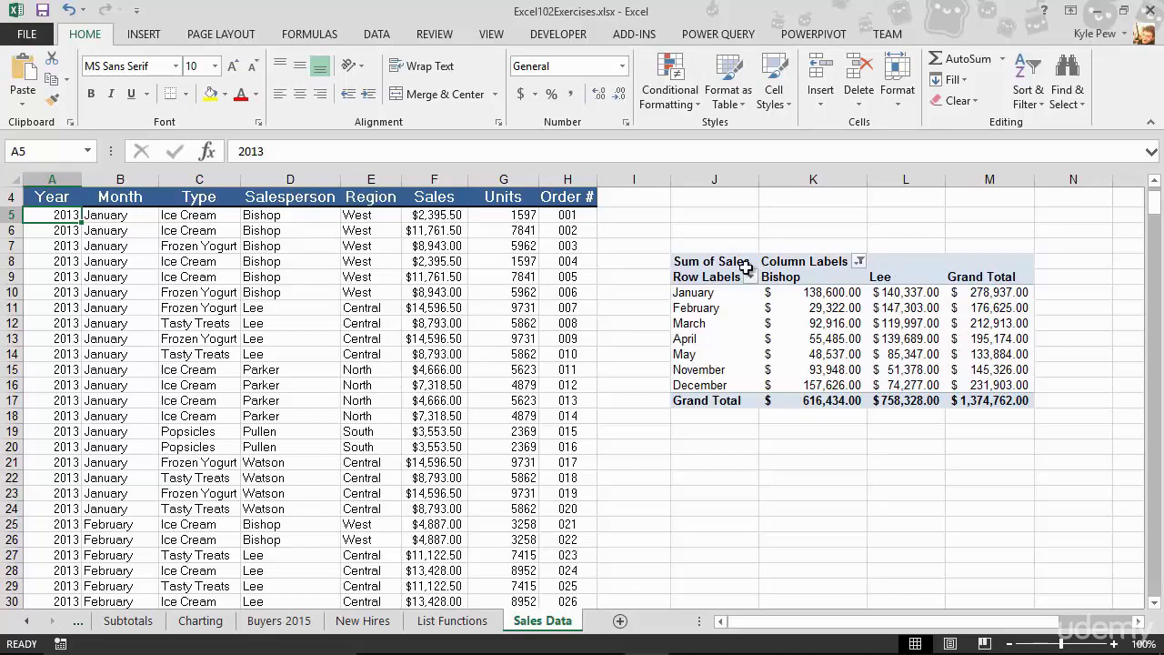
mouse_move(714, 353)
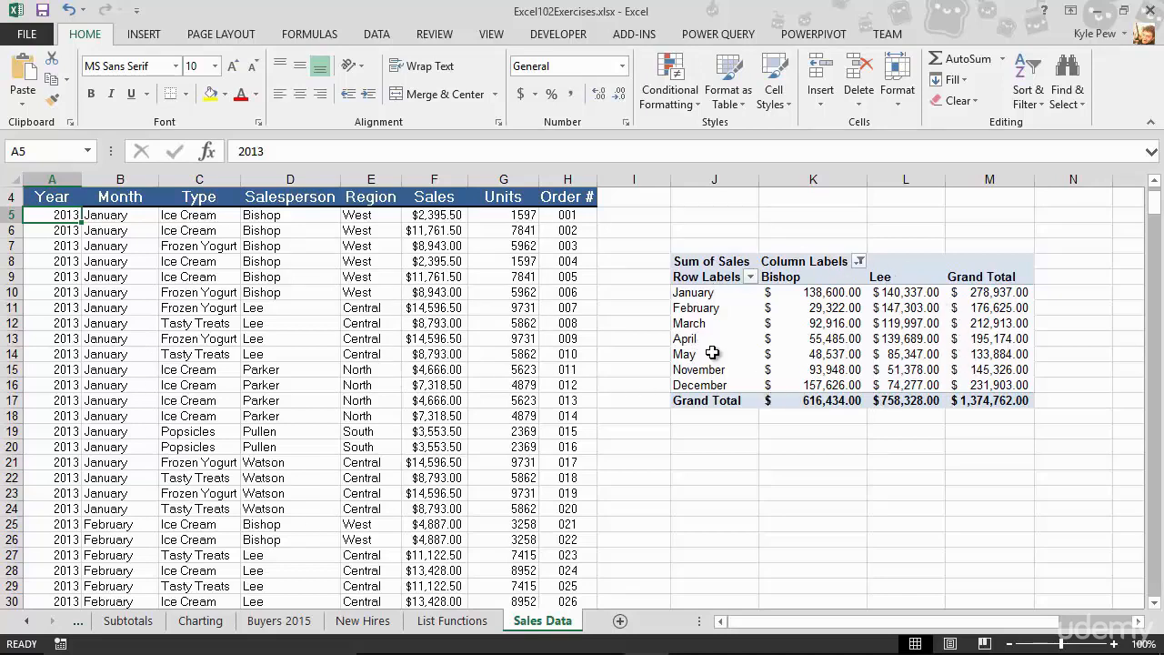
mouse_move(685, 354)
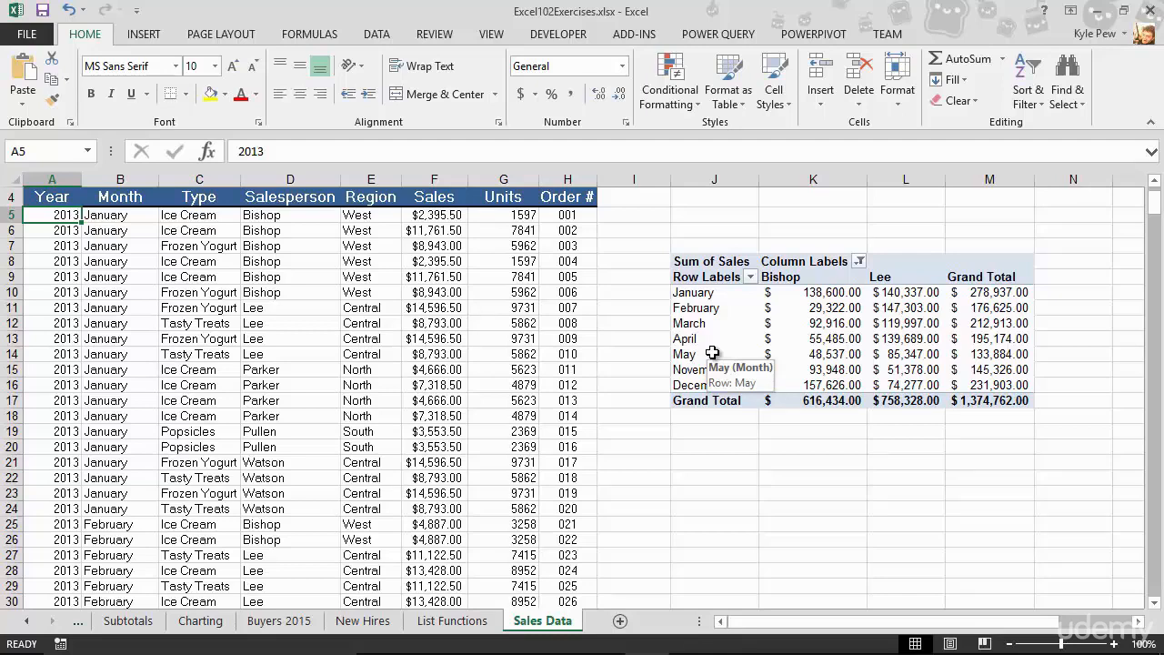
mouse_move(698, 402)
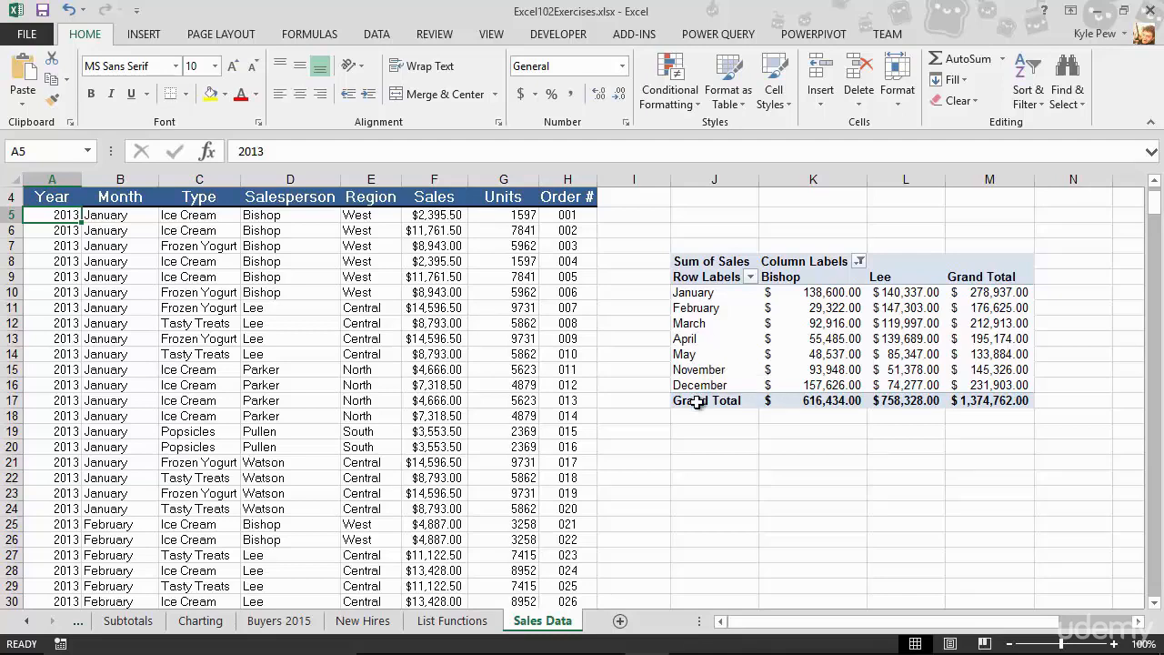
mouse_move(685, 384)
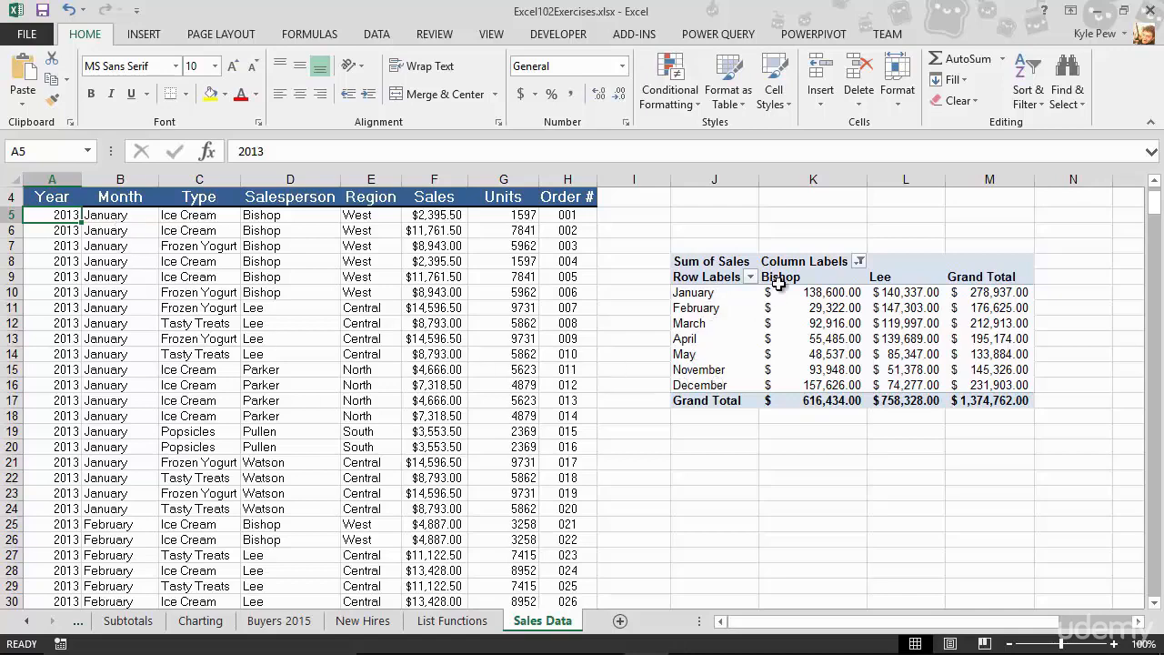
mouse_move(825, 283)
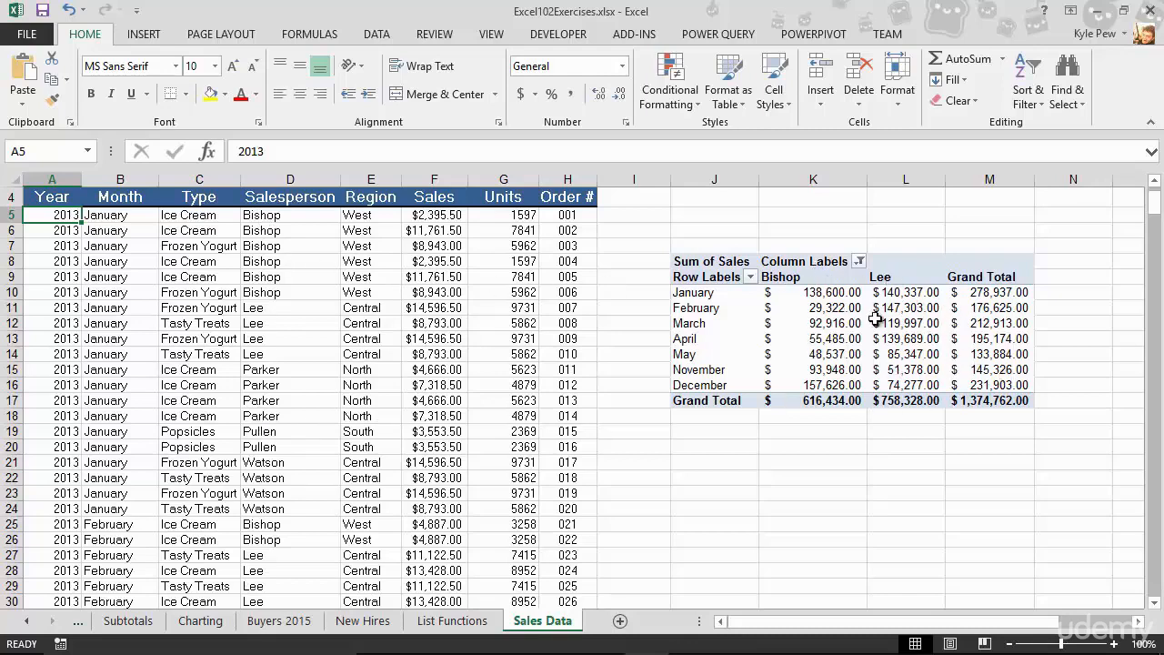
mouse_move(861, 349)
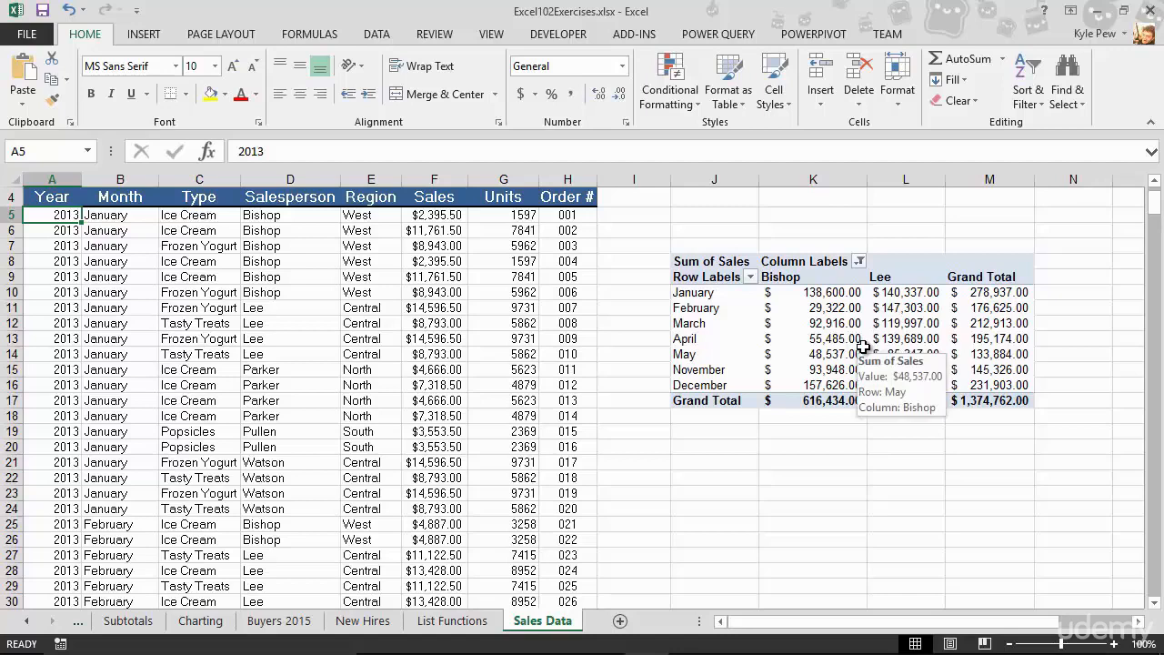
mouse_move(693, 293)
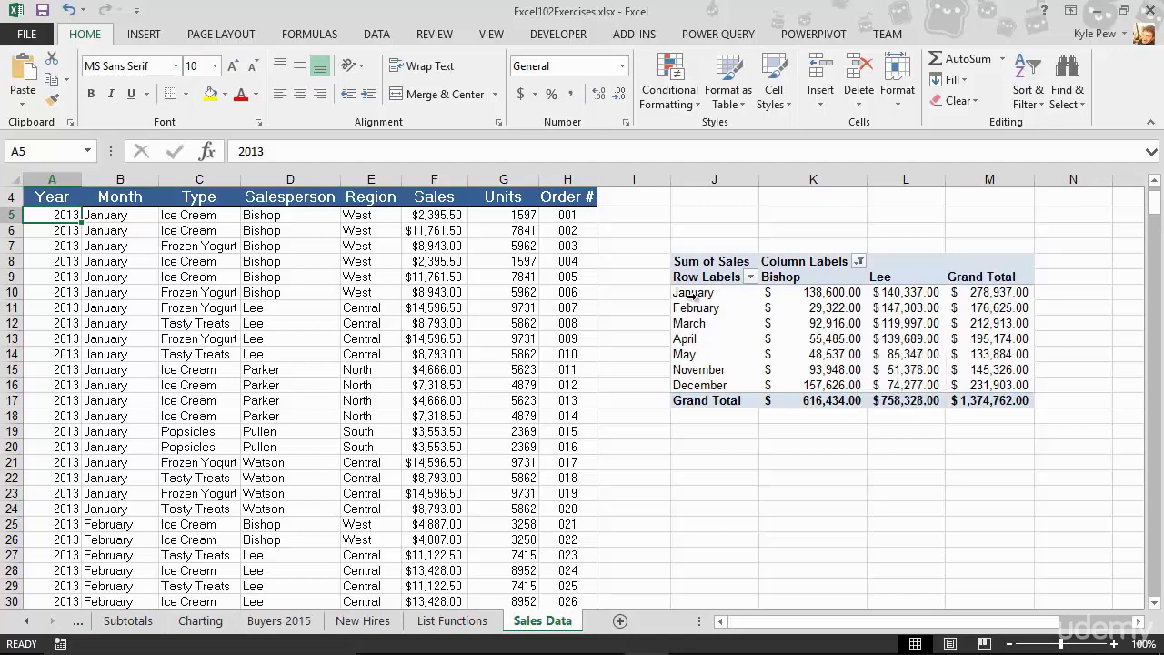
mouse_move(795, 298)
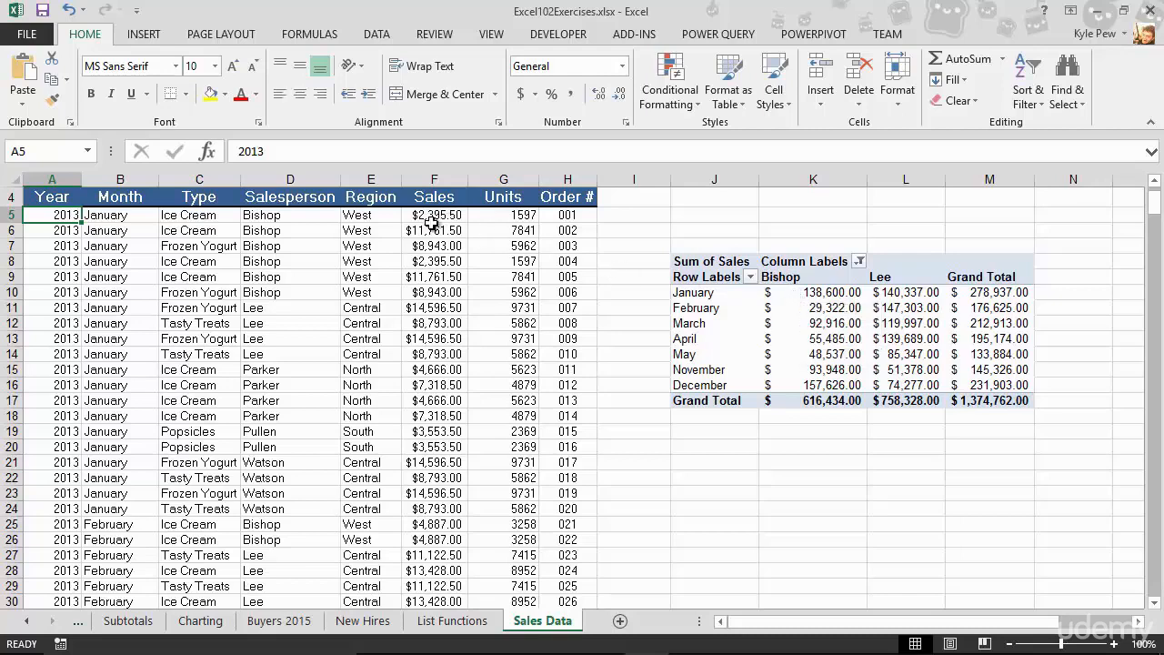
mouse_move(429, 325)
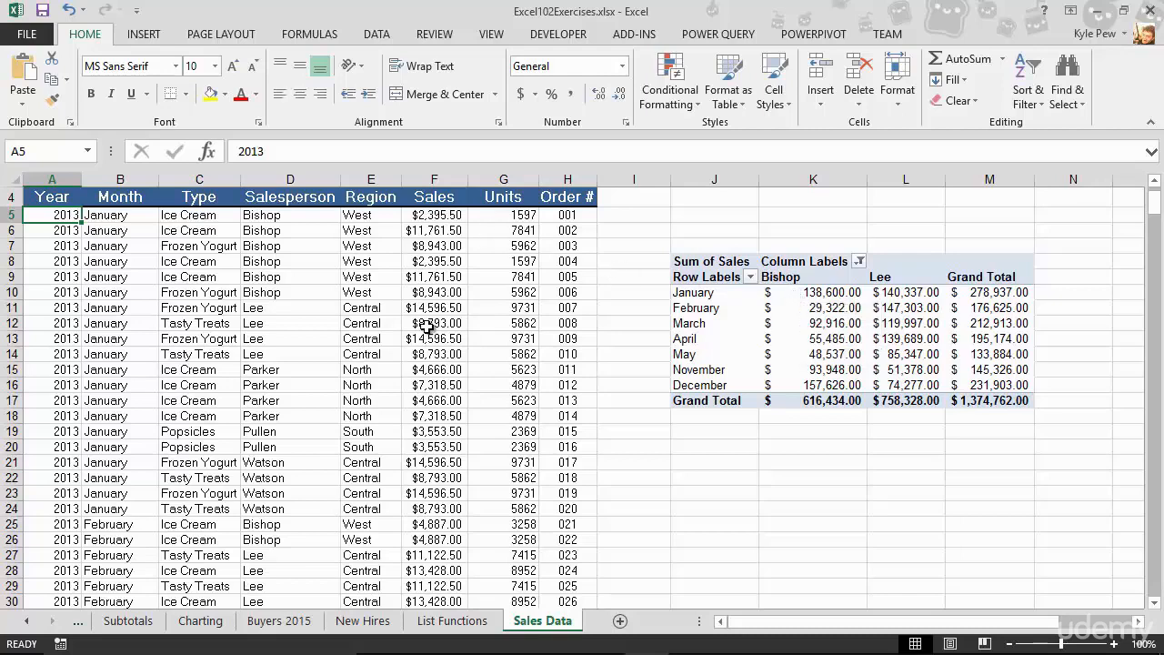
Step: Show the PivotTable Fields pane and select Bishop's February sales value in K11
click(714, 307)
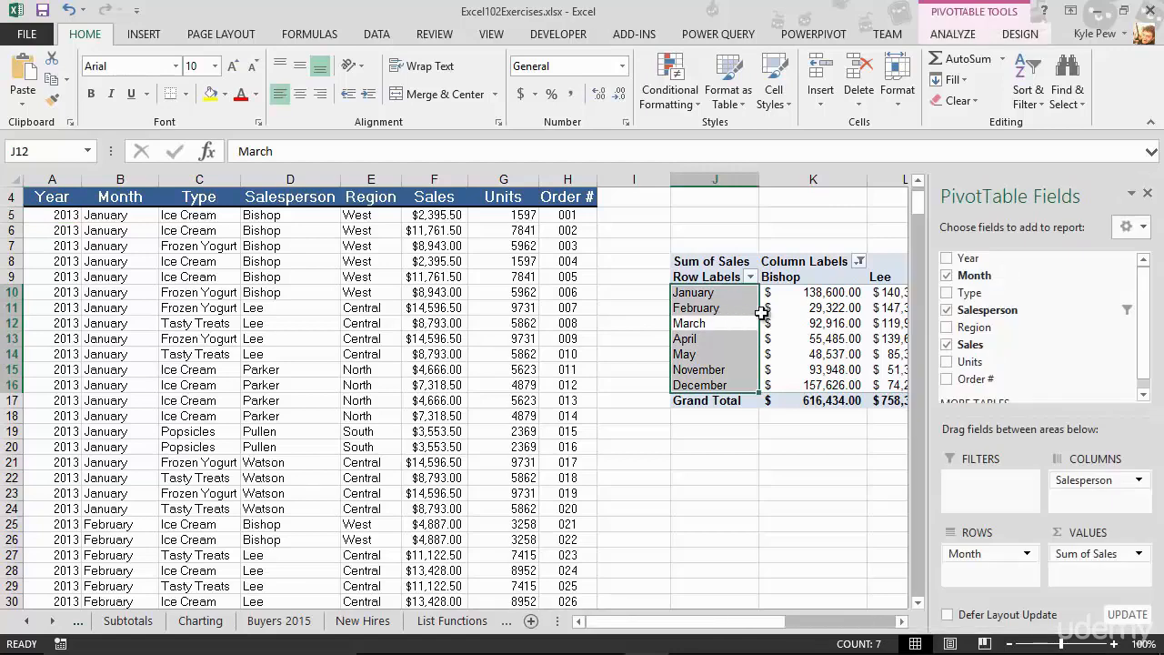
click(812, 307)
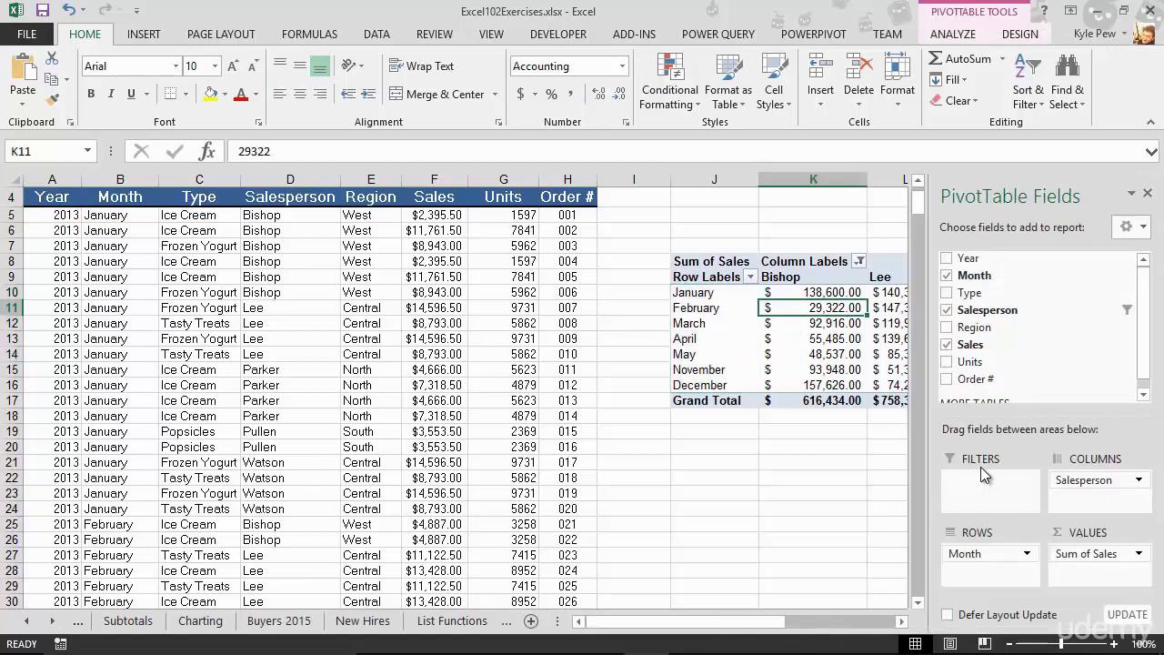
mouse_move(1020, 494)
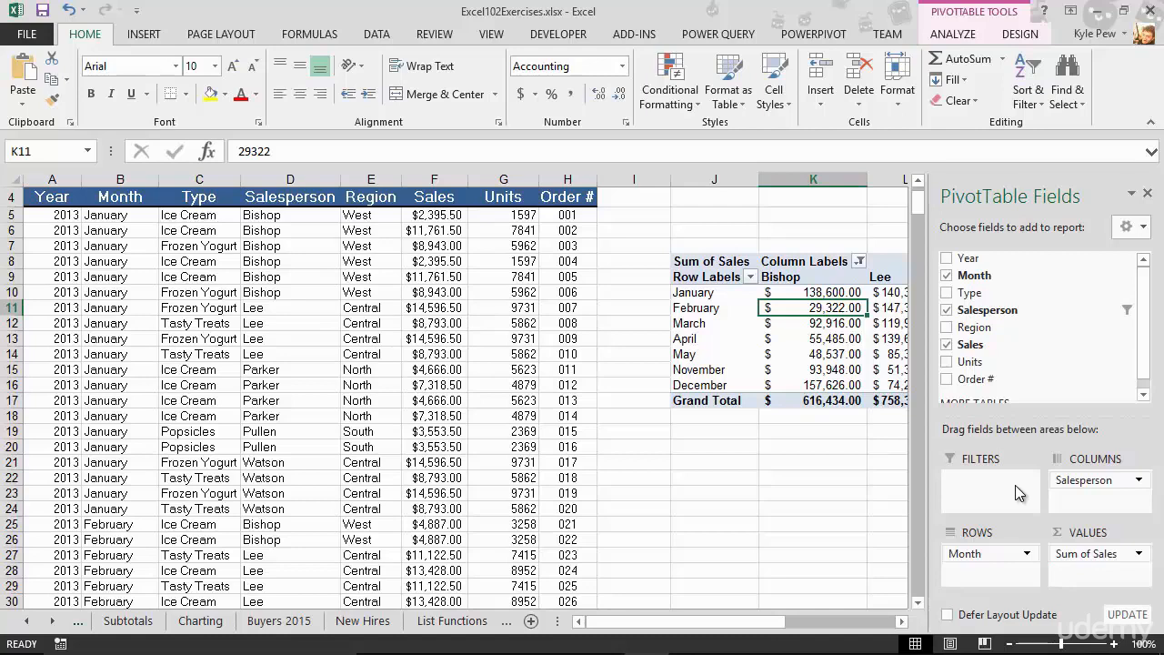
mouse_move(839, 504)
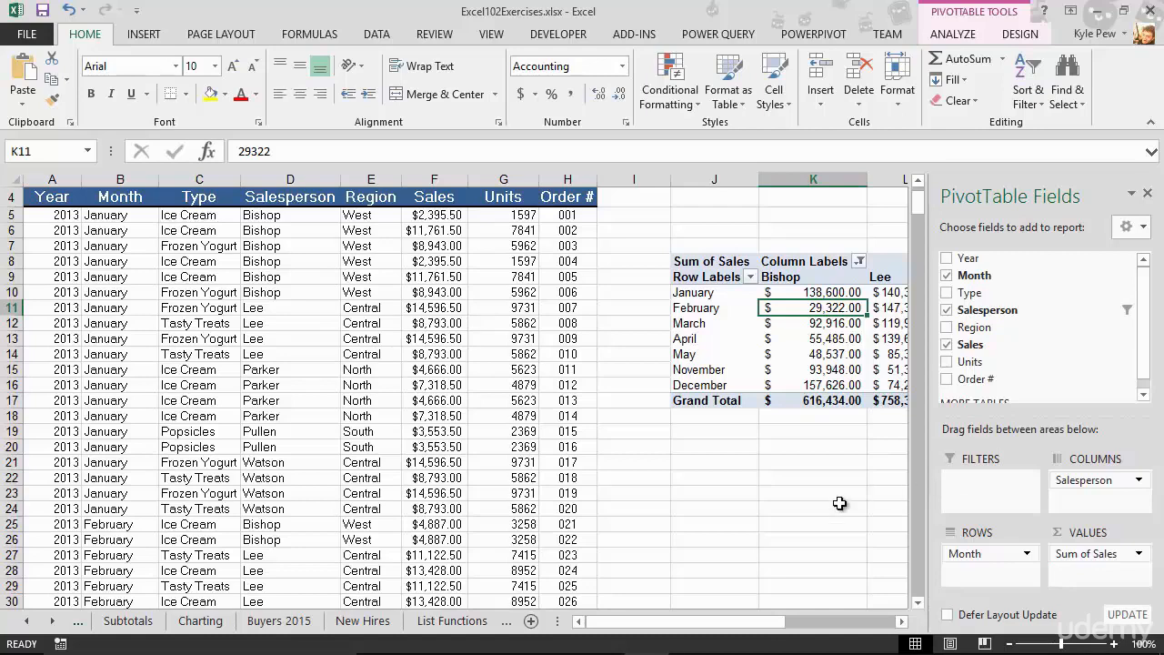
Step: Select a sales list cell outside the pivot table so its field list closes
click(542, 620)
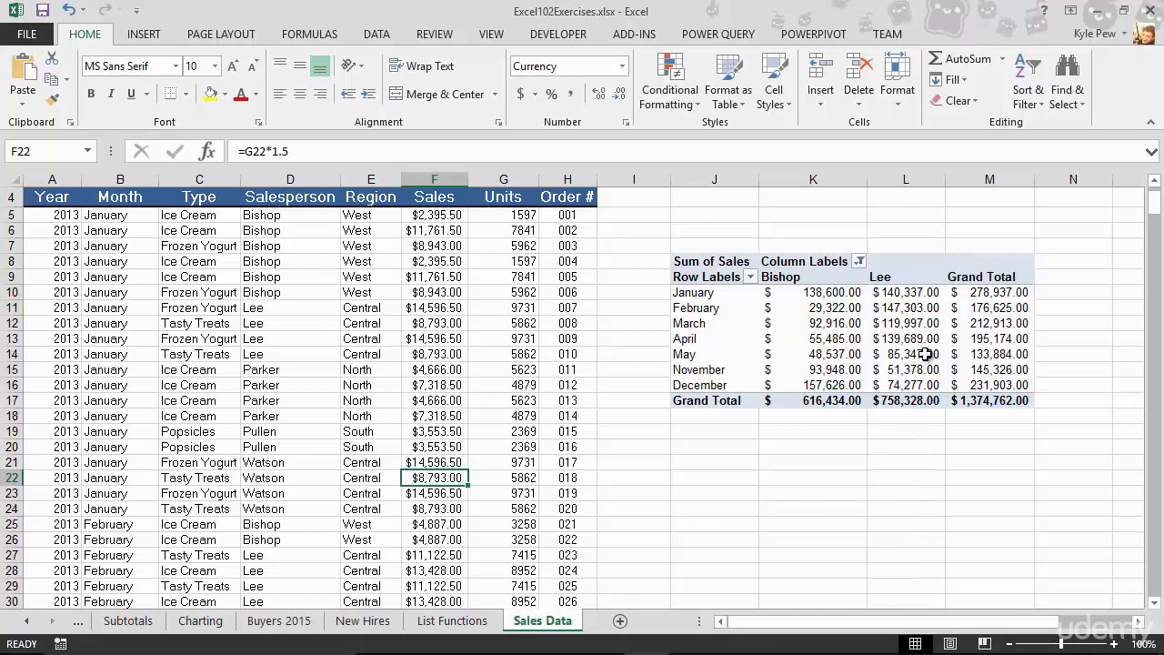
mouse_move(818, 369)
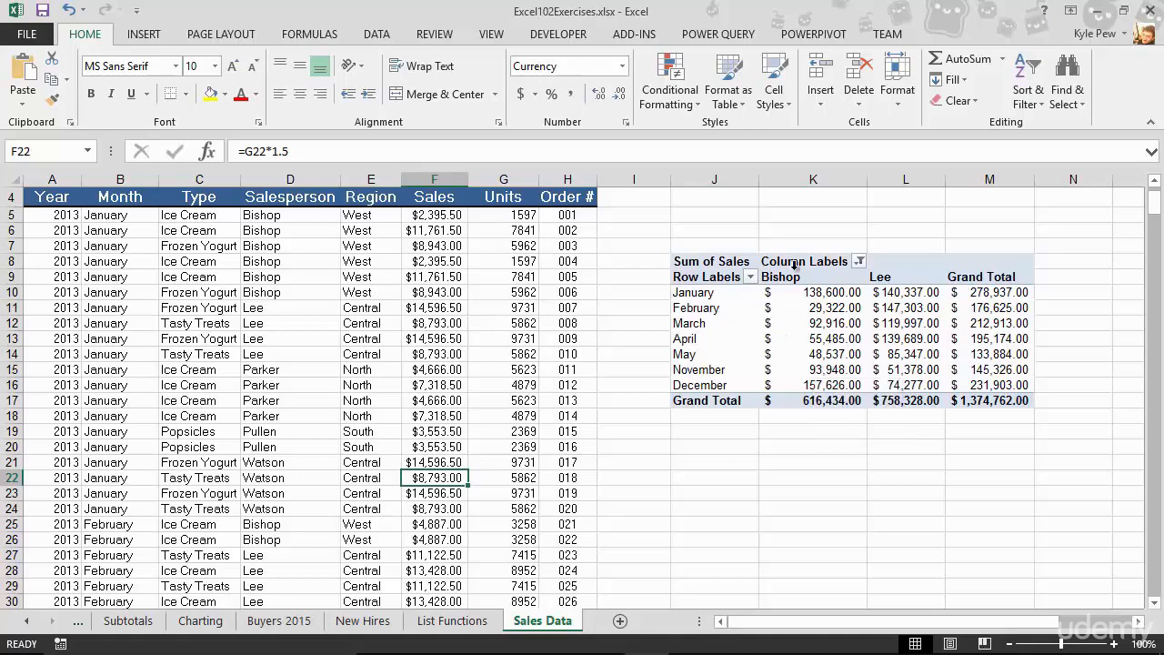
mouse_move(905, 356)
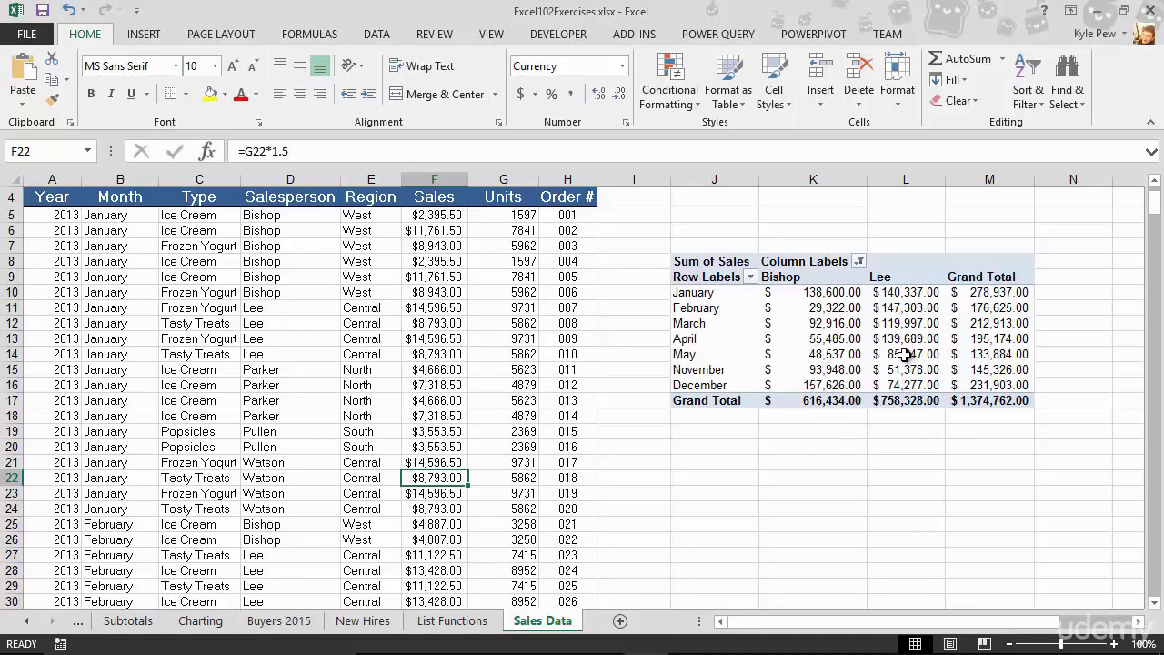
mouse_move(905, 354)
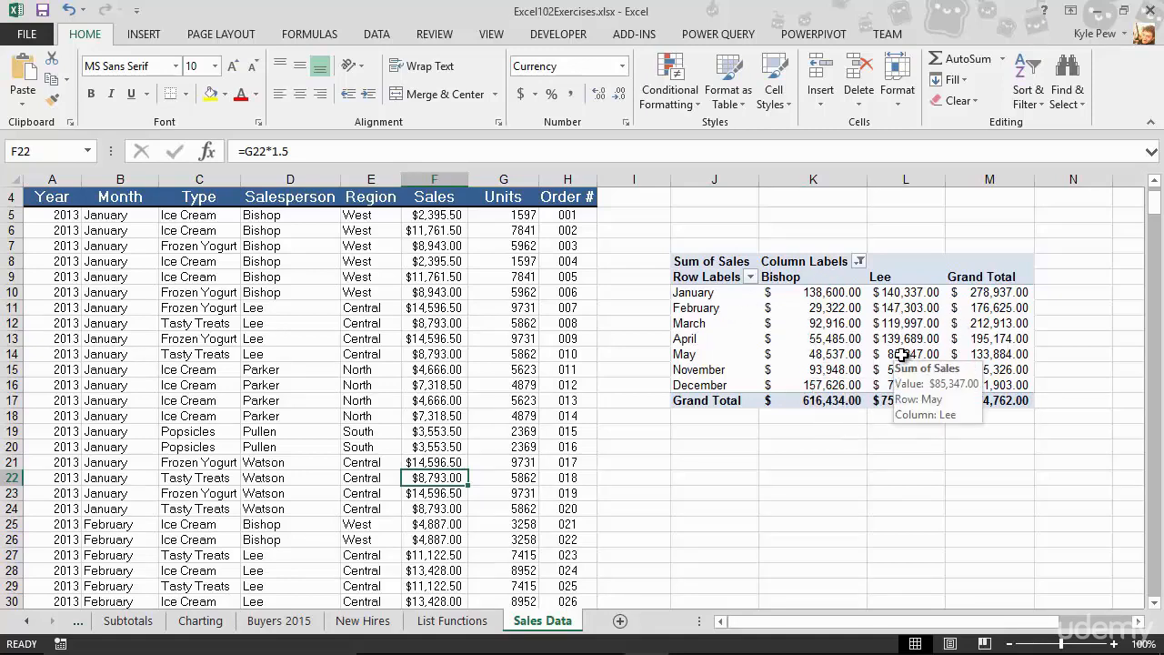